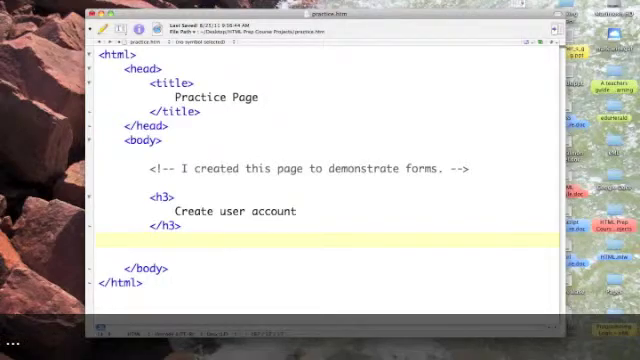
# - Type the opening <form> tag below the Create user account heading
pyautogui.write('<form')
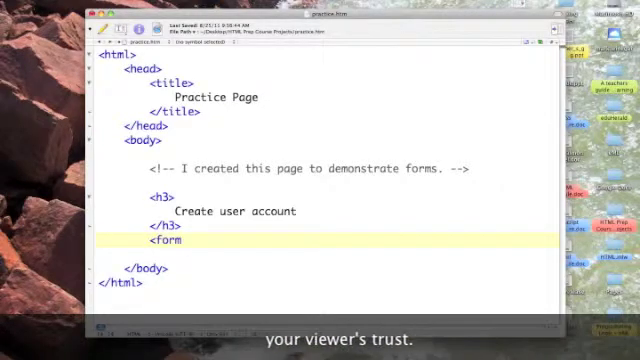
pyautogui.write('>')
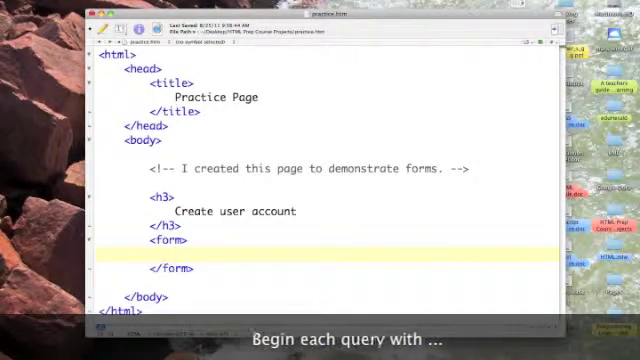
# - Type the 'First name:' label and begin an input with type="text"
pyautogui.write('Firs')
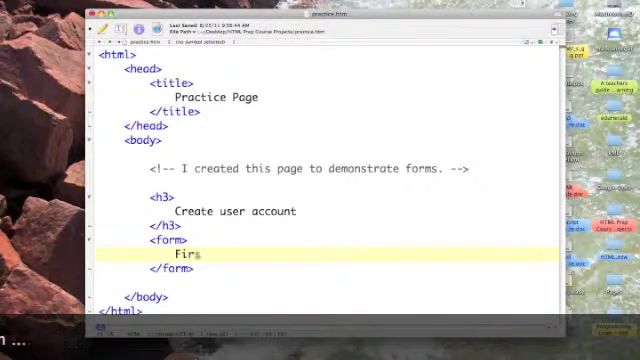
pyautogui.write('st name:')
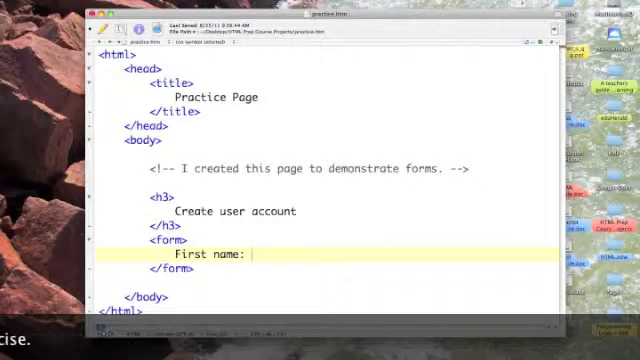
pyautogui.write('<input')
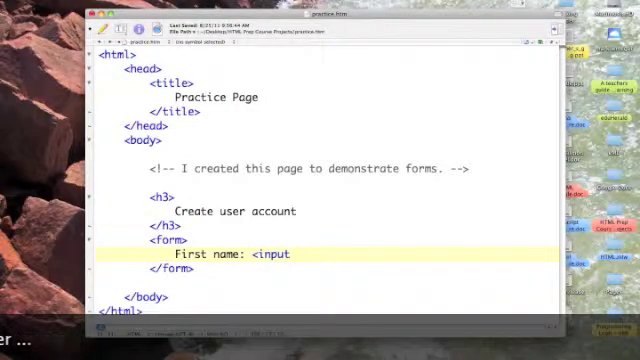
pyautogui.write('type')
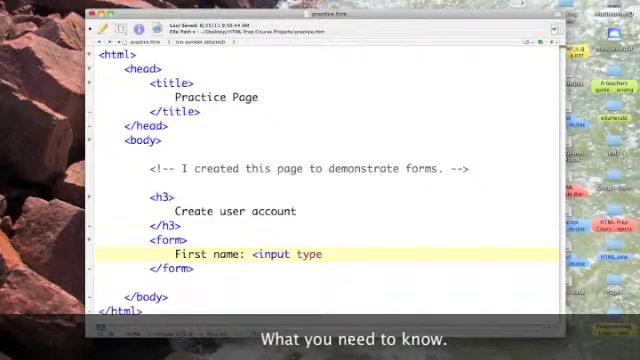
pyautogui.write('=')
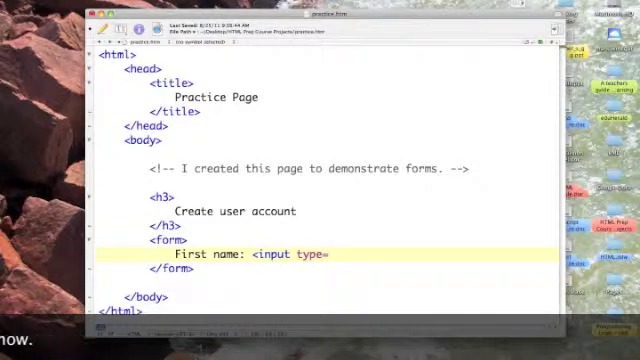
pyautogui.write('"')
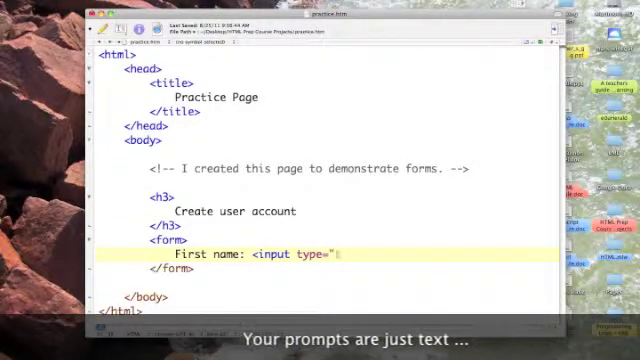
pyautogui.write('text"')
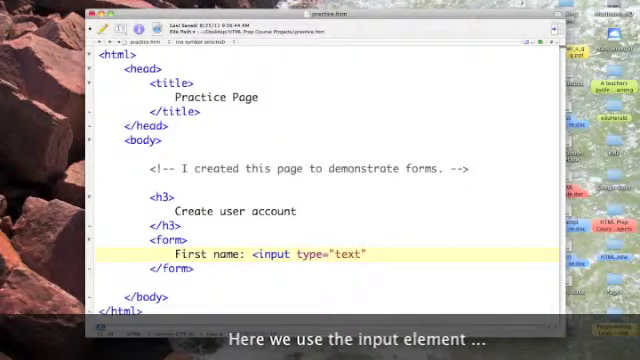
# - Finish the input with name="firstname" and a self-closing />, then start a new line
pyautogui.click(375, 254)
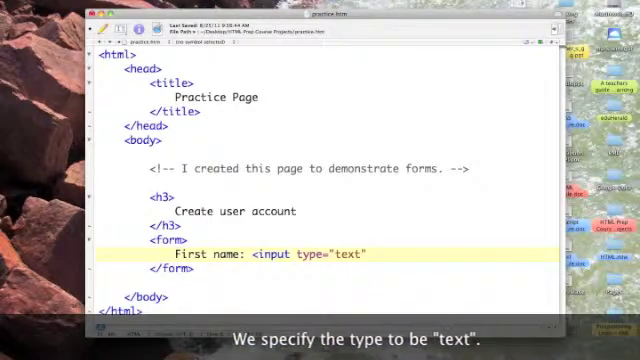
pyautogui.click(372, 254)
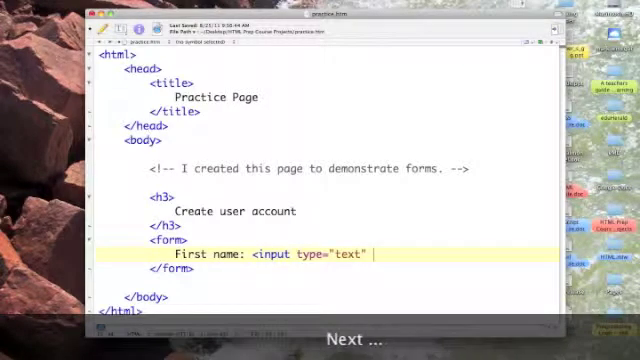
pyautogui.write('name="')
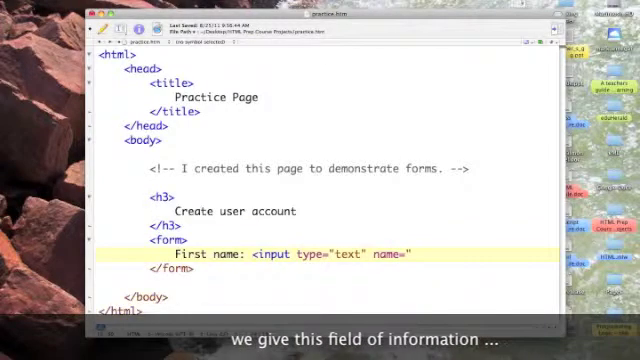
pyautogui.write('fir')
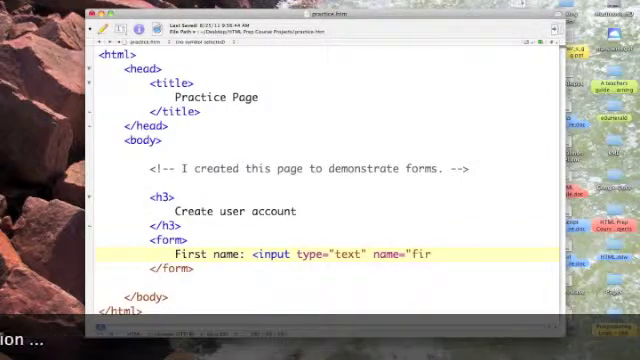
pyautogui.write('stname')
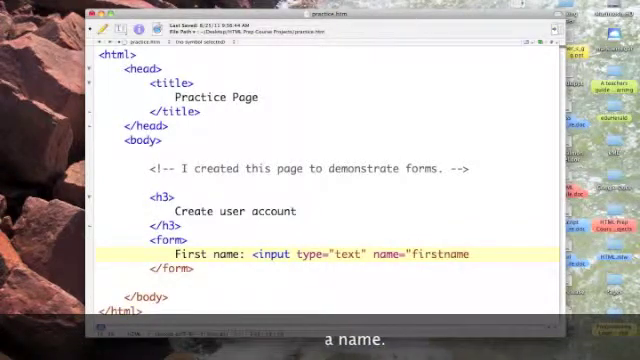
pyautogui.write('"')
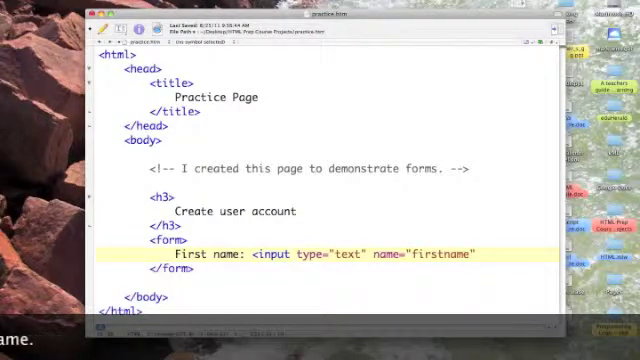
pyautogui.write('/>')
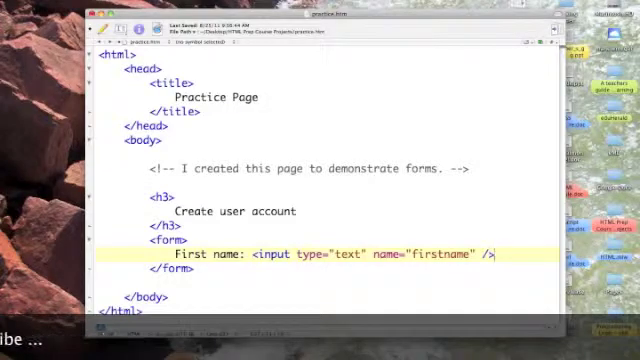
pyautogui.press('return')
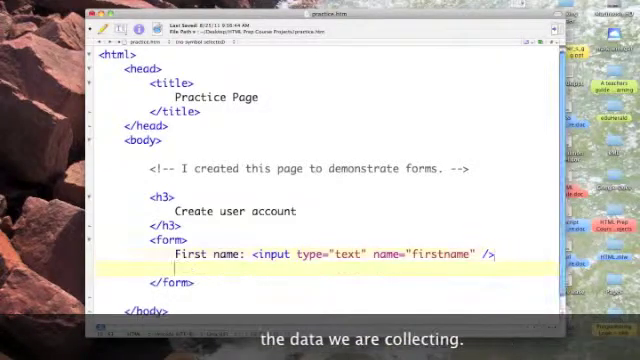
# - Add a <br /> line break and the 'Last name:' label, starting a new input tag
pyautogui.write('<br />')
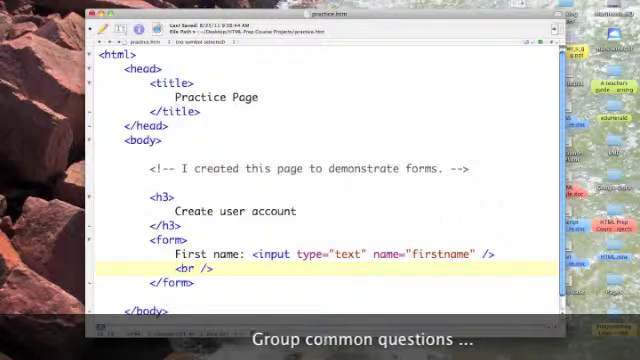
pyautogui.press('Return')
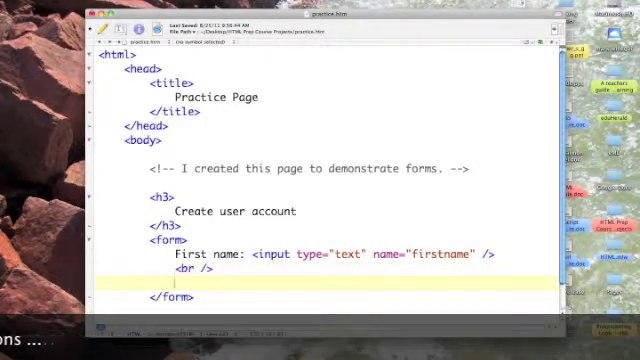
pyautogui.write('Last')
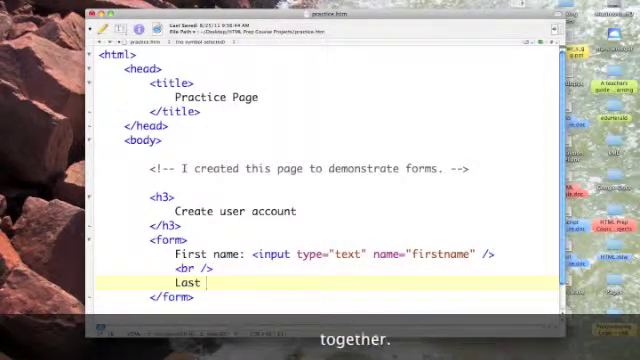
pyautogui.write('name:')
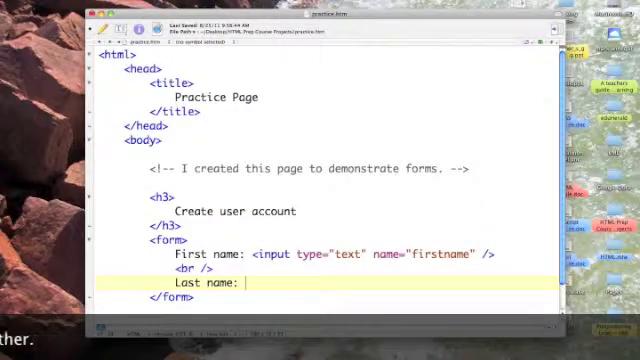
pyautogui.write('<input type="')
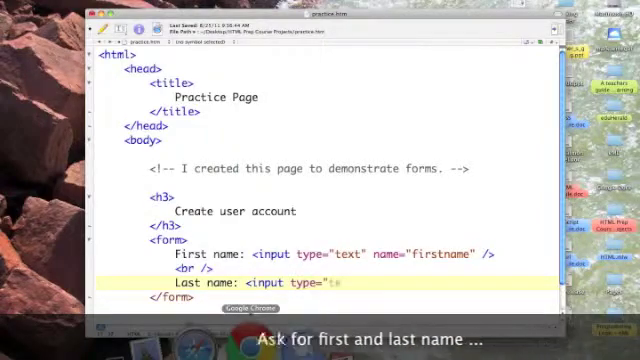
# - Complete the text input named "lastname" and save practice.htm
pyautogui.write('text" nam')
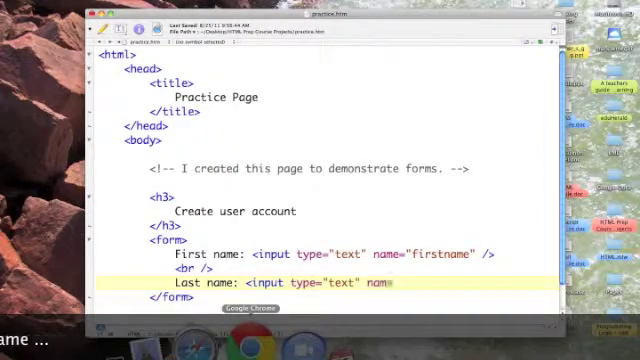
pyautogui.write('="')
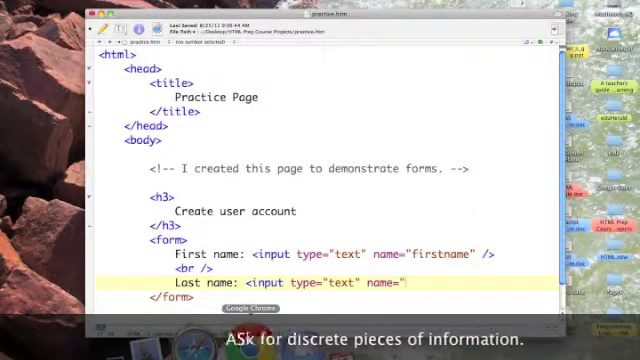
pyautogui.write('la')
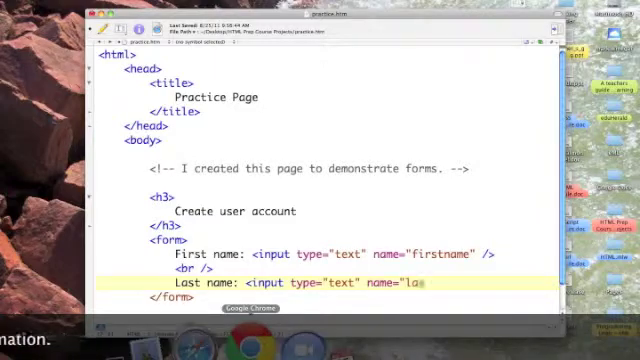
pyautogui.write('stname"')
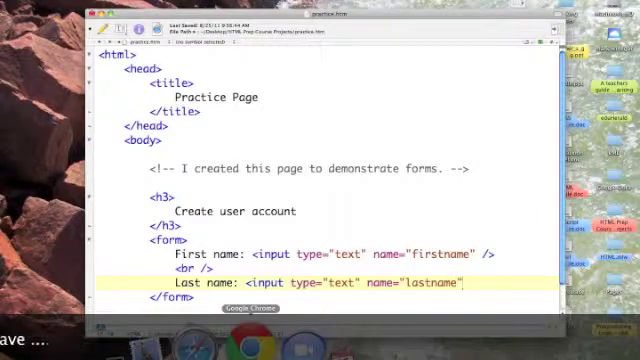
pyautogui.write('/>')
pyautogui.write('<br />')
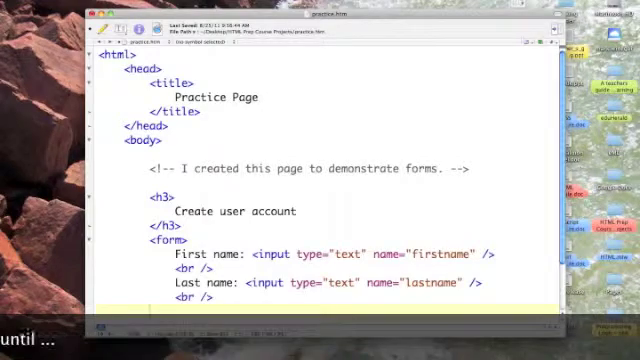
pyautogui.click(100, 8)
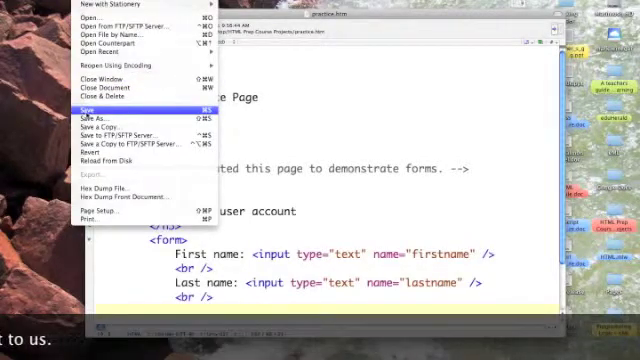
pyautogui.click(92, 104)
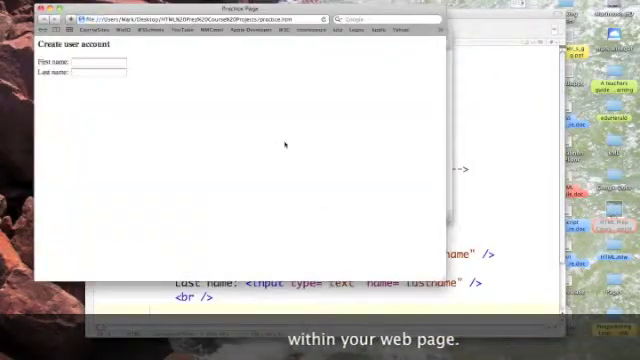
pyautogui.click(99, 62)
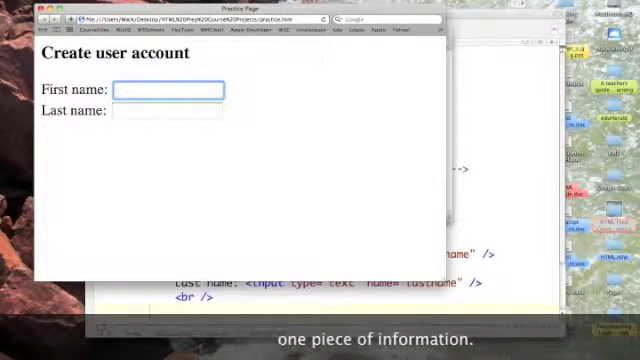
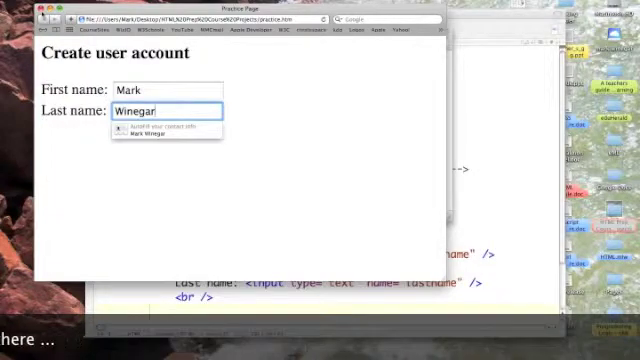
pyautogui.moveTo(378, 62)
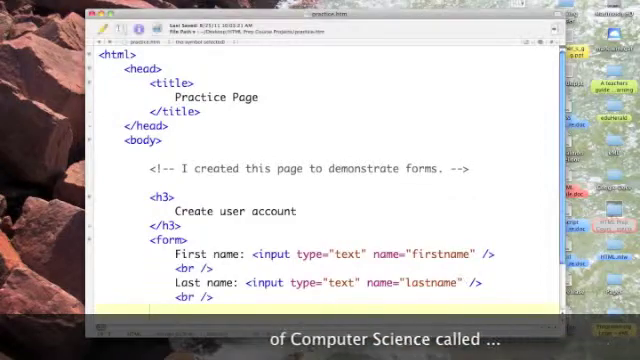
# - Type the 'Login name:' label with a self-closing text input named "userid"
pyautogui.scroll(-3)
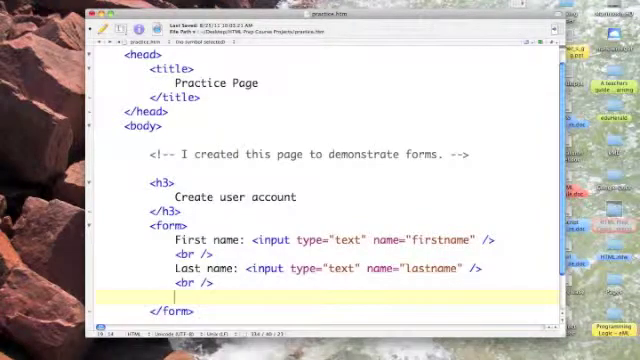
pyautogui.write('Login')
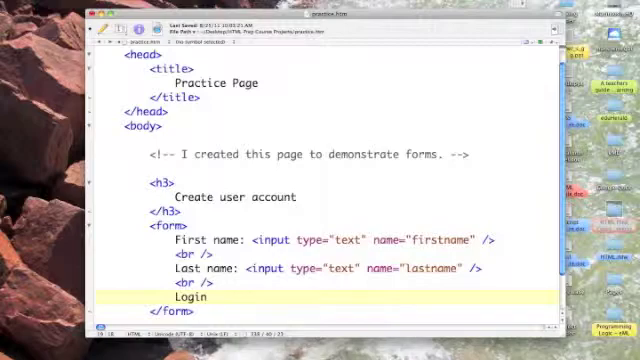
pyautogui.write('name: <')
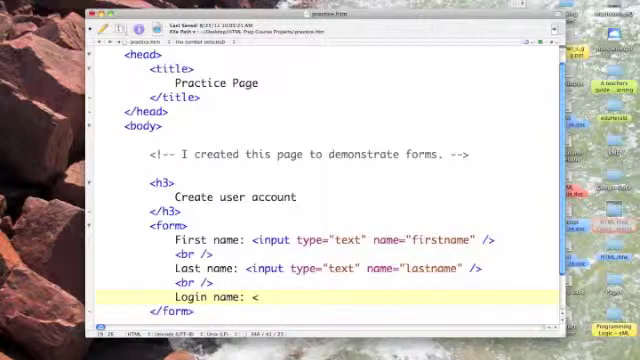
pyautogui.write('input')
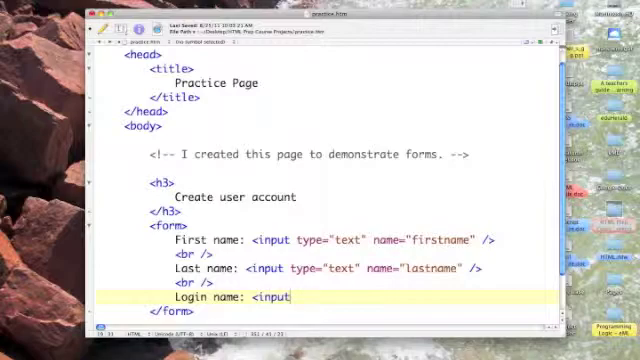
pyautogui.write('type')
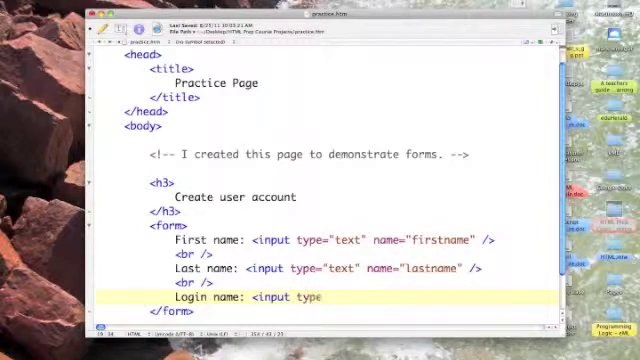
pyautogui.write('="te')
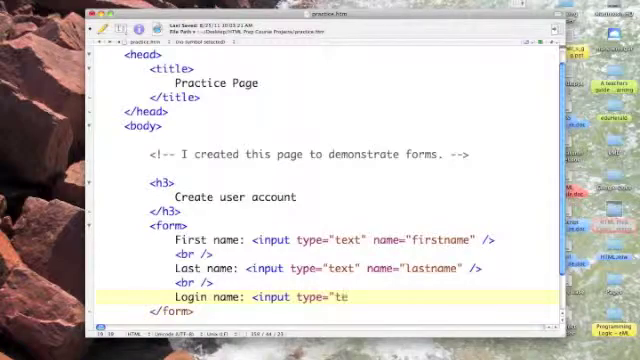
pyautogui.write('xt"')
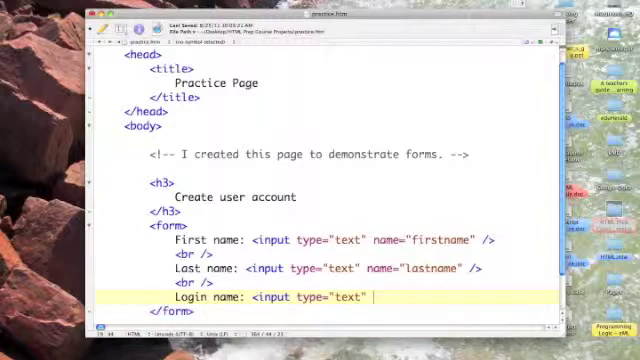
pyautogui.write('name=')
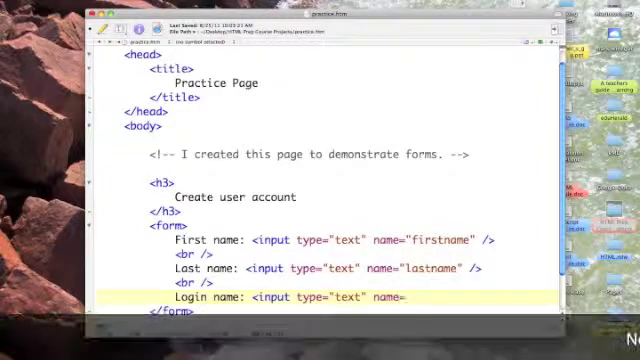
pyautogui.write('useri')
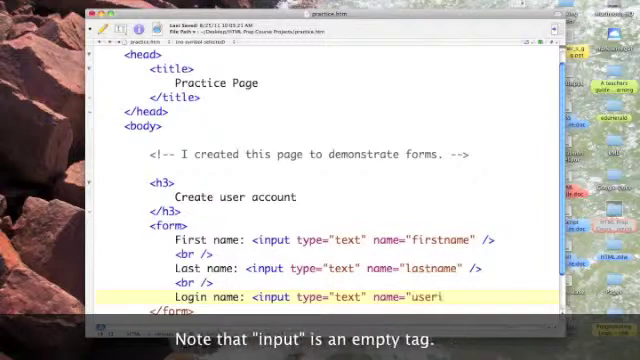
pyautogui.write('d"')
pyautogui.write('<br')
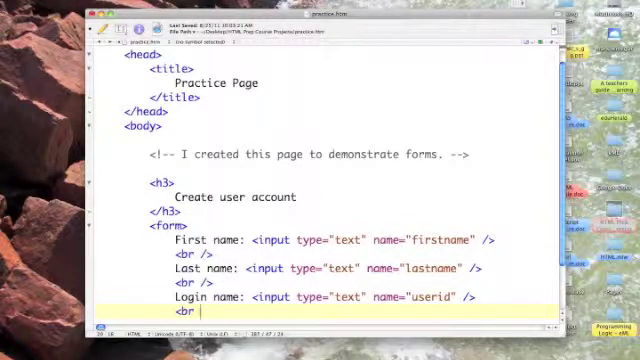
pyautogui.write('/>')
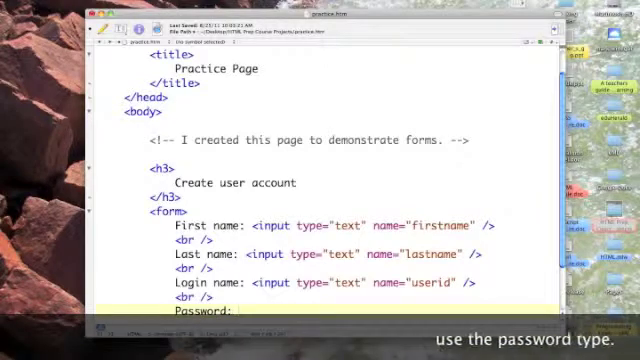
# - Type a password-type input named "pwd" followed by a <br /> tag
pyautogui.write('<inpu')
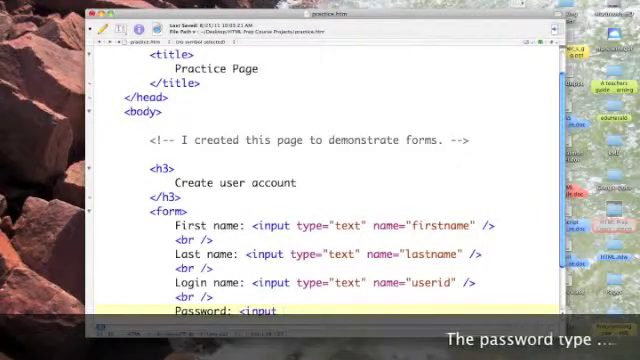
pyautogui.write('type="password" nam')
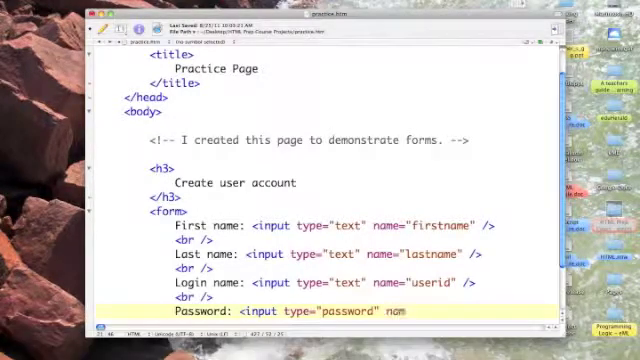
pyautogui.write('e')
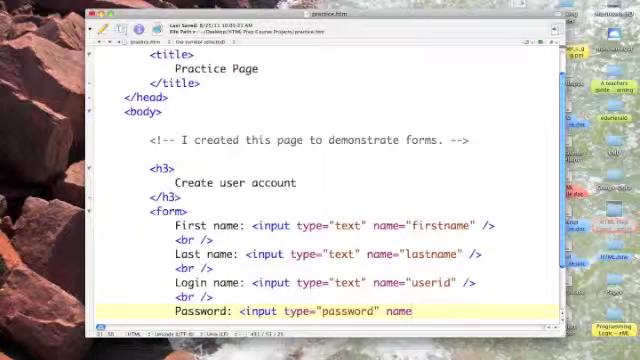
pyautogui.write('="')
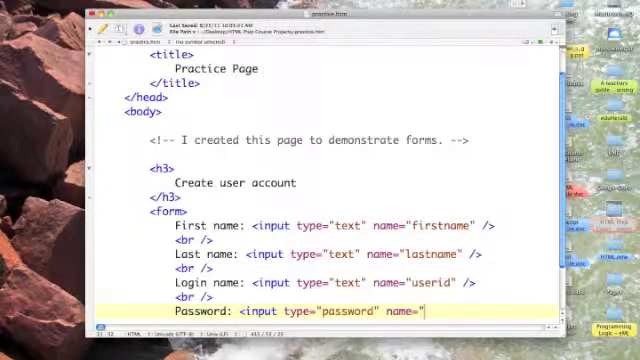
pyautogui.write('pwd" />')
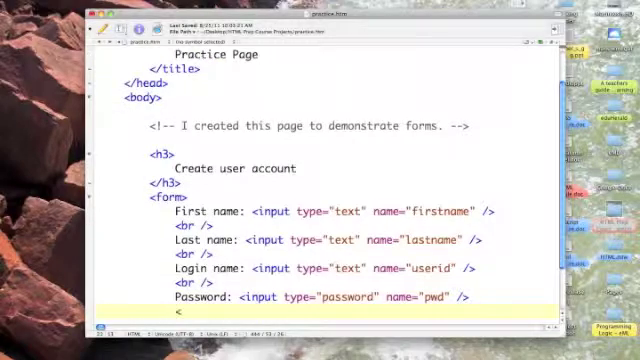
pyautogui.write('<br />')
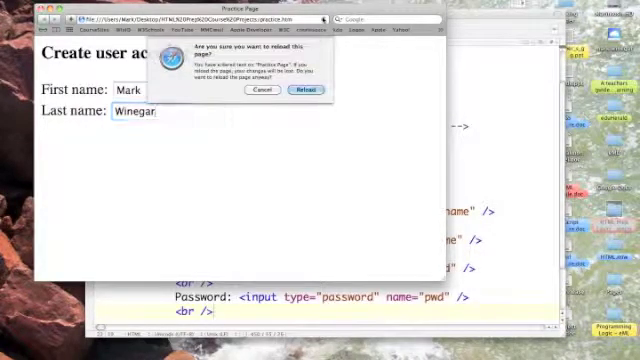
pyautogui.click(303, 90)
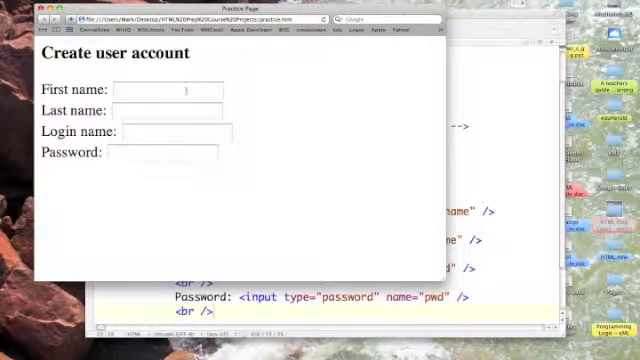
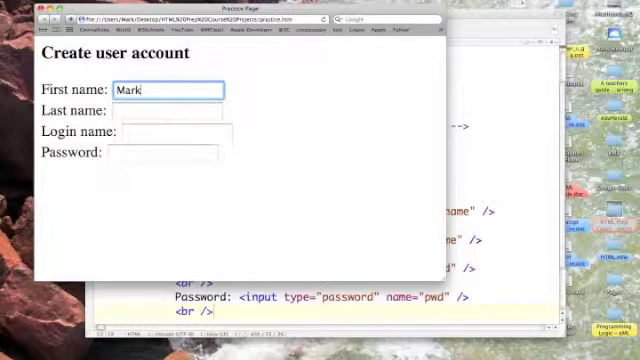
pyautogui.click(167, 111)
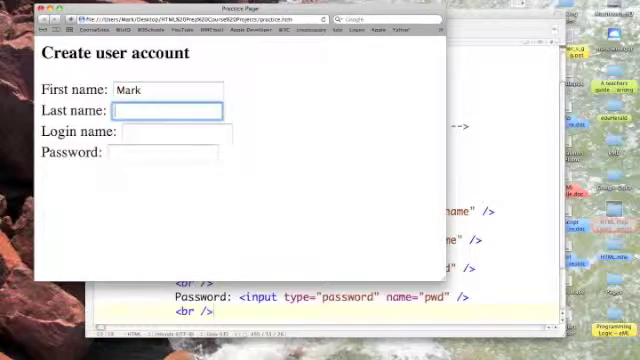
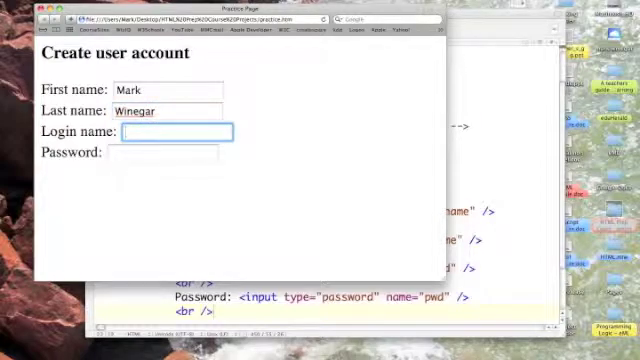
pyautogui.write('mwinegar')
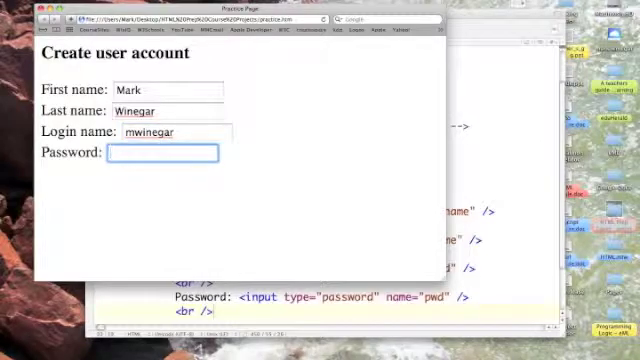
pyautogui.write('••••')
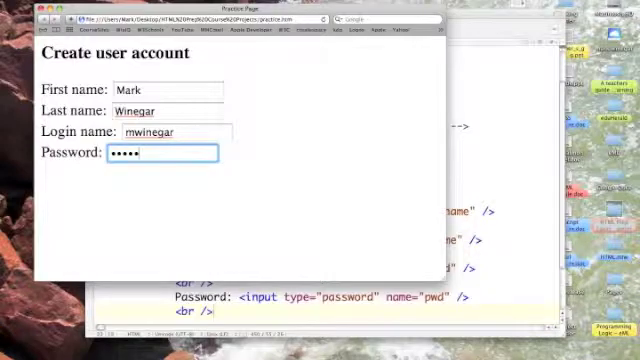